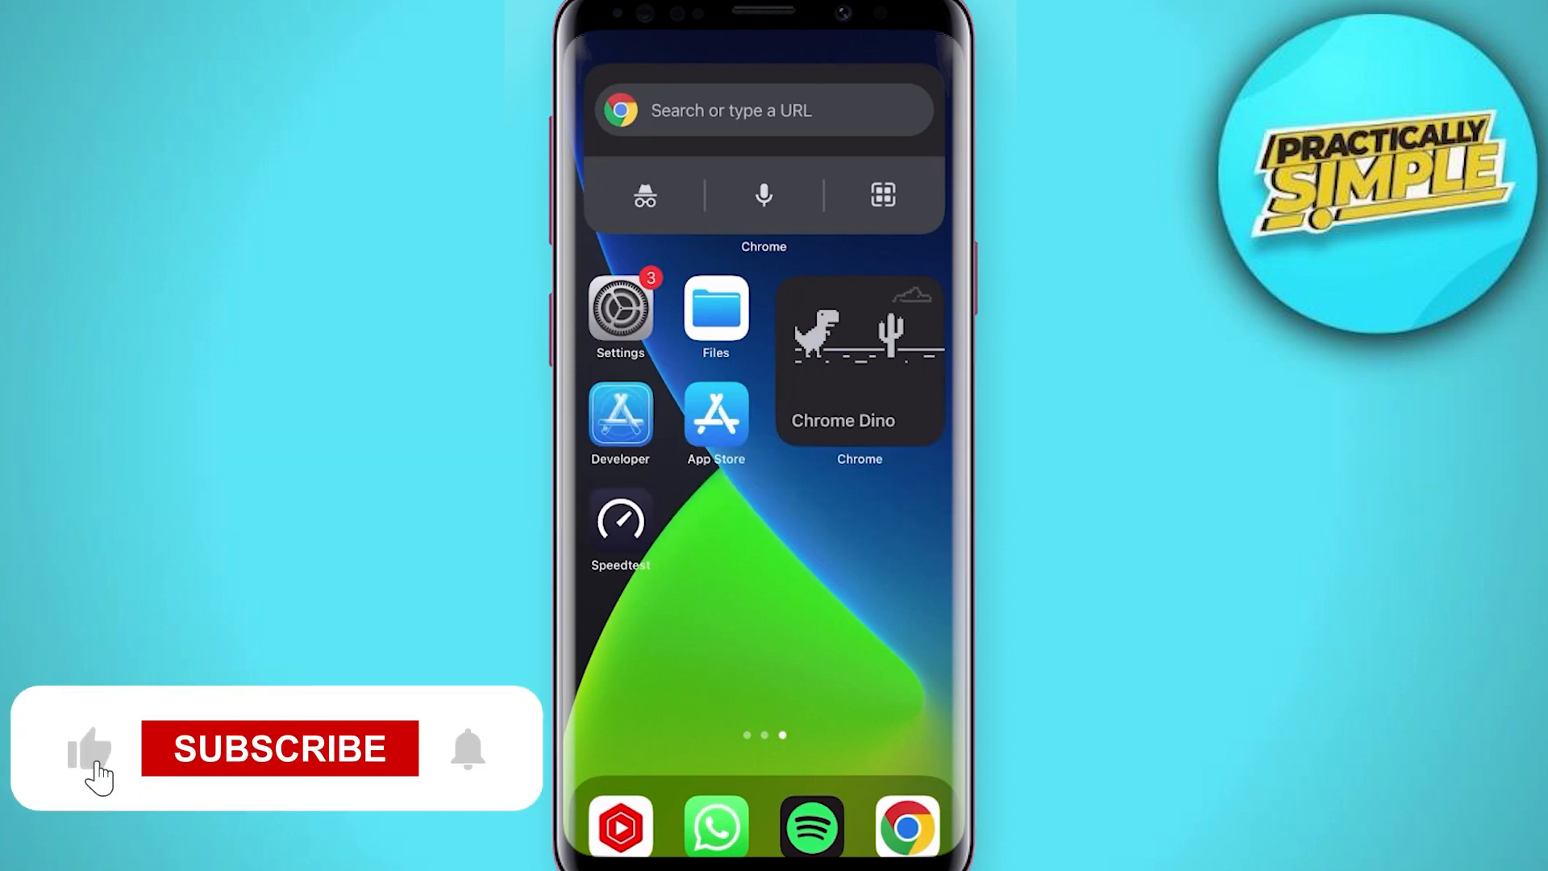
# Step: Reach the account's Purchased list showing ExpressVPN, Bolt and Diablo Immortal at the top
pyautogui.click(280, 748)
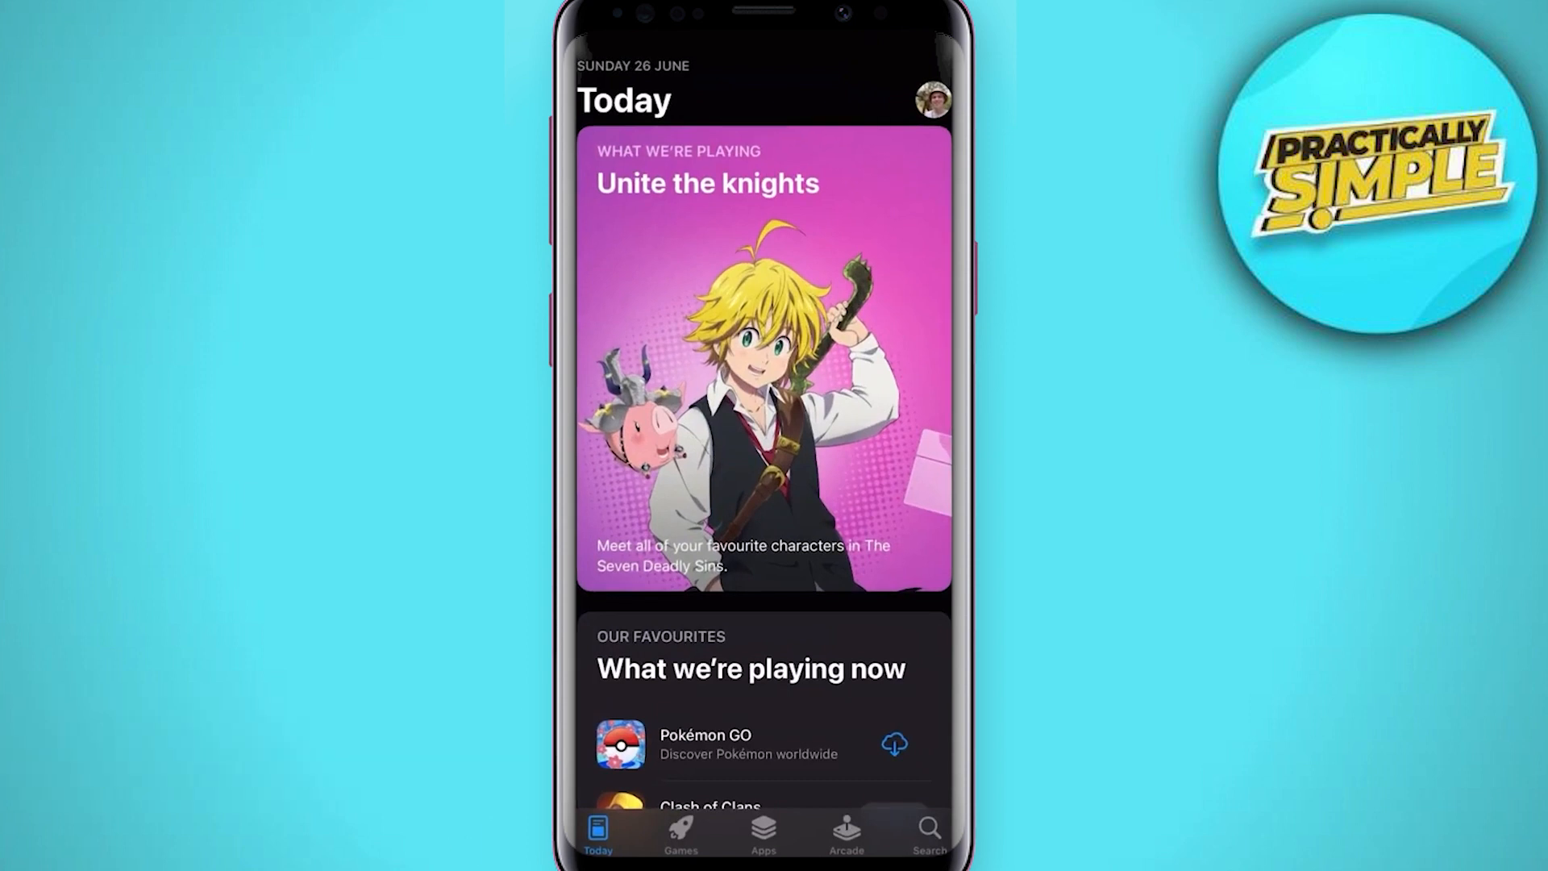
pyautogui.click(935, 97)
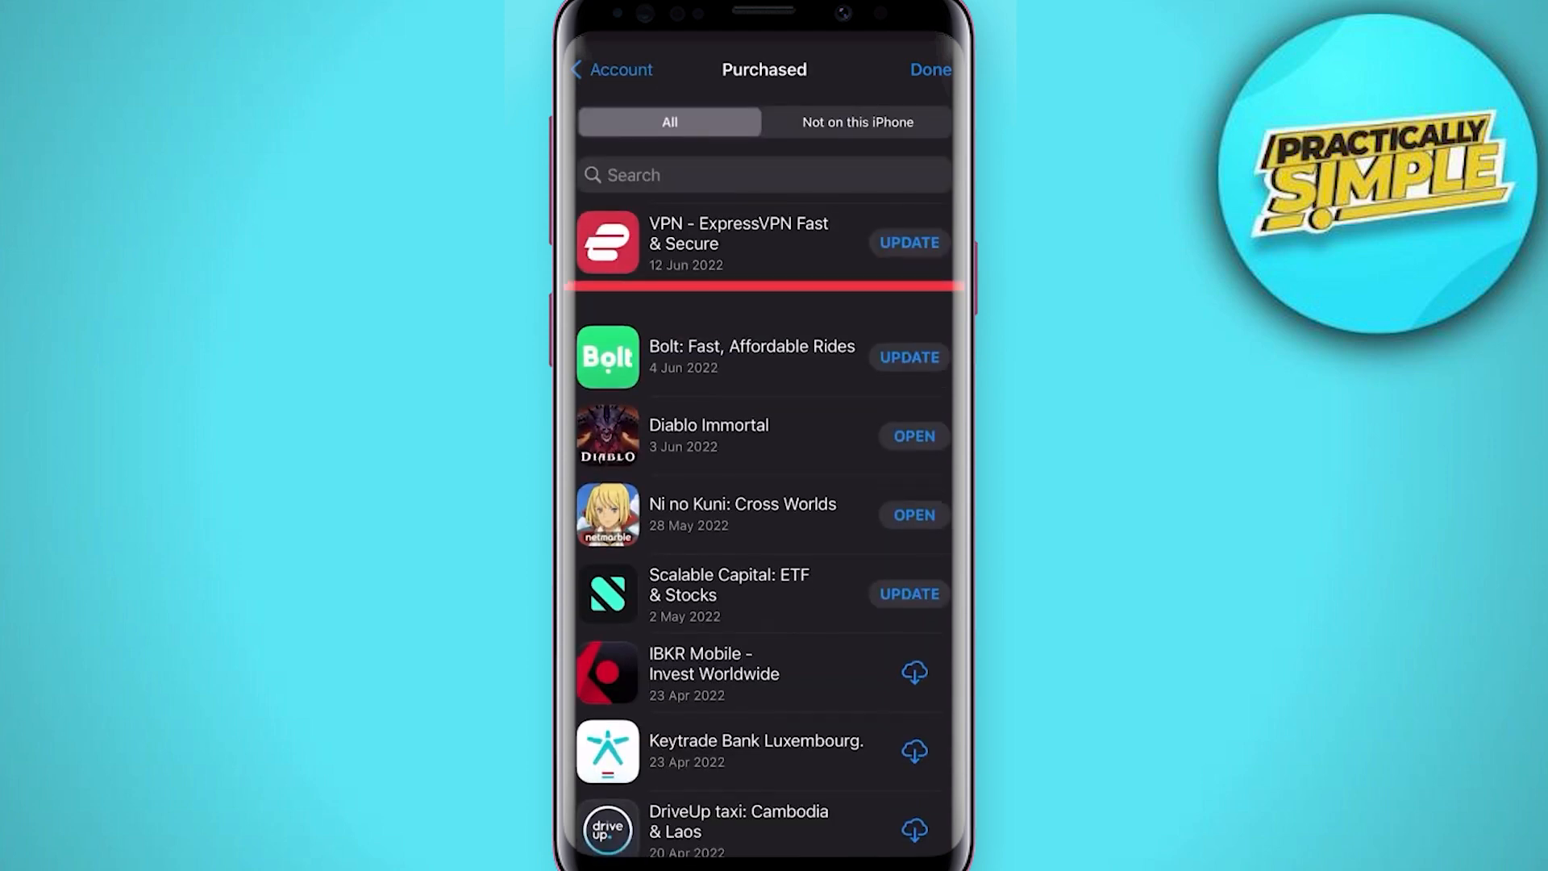
pyautogui.scroll(-3)
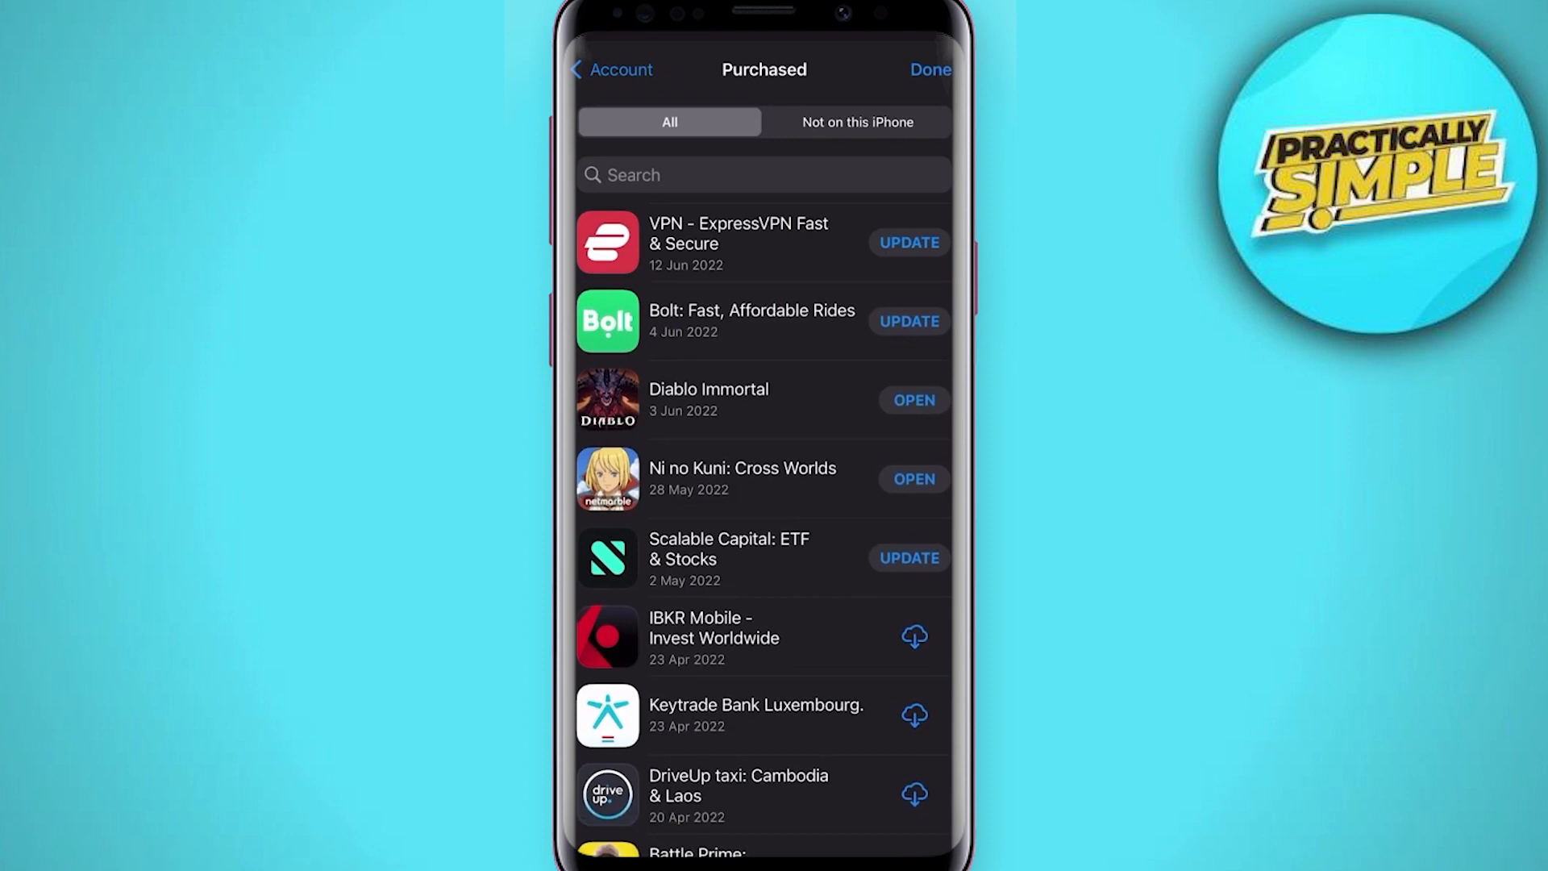
# Step: Filter to purchases not on this iPhone and hide Cat Sounds & Tail Talk, then return to the home screen
pyautogui.click(858, 122)
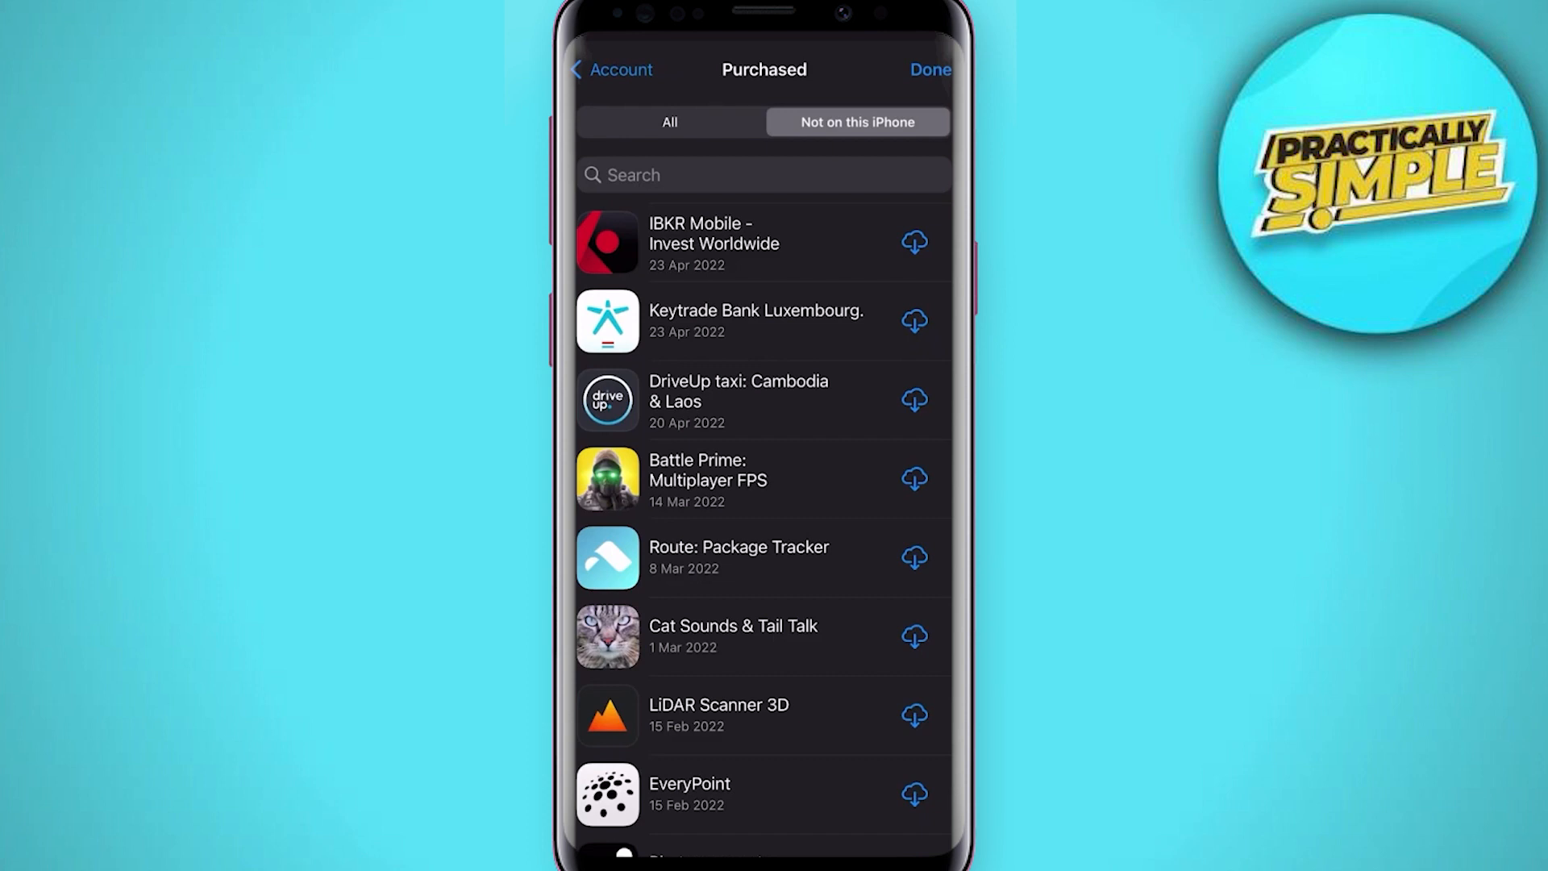
pyautogui.moveTo(838, 635); pyautogui.dragTo(592, 635)
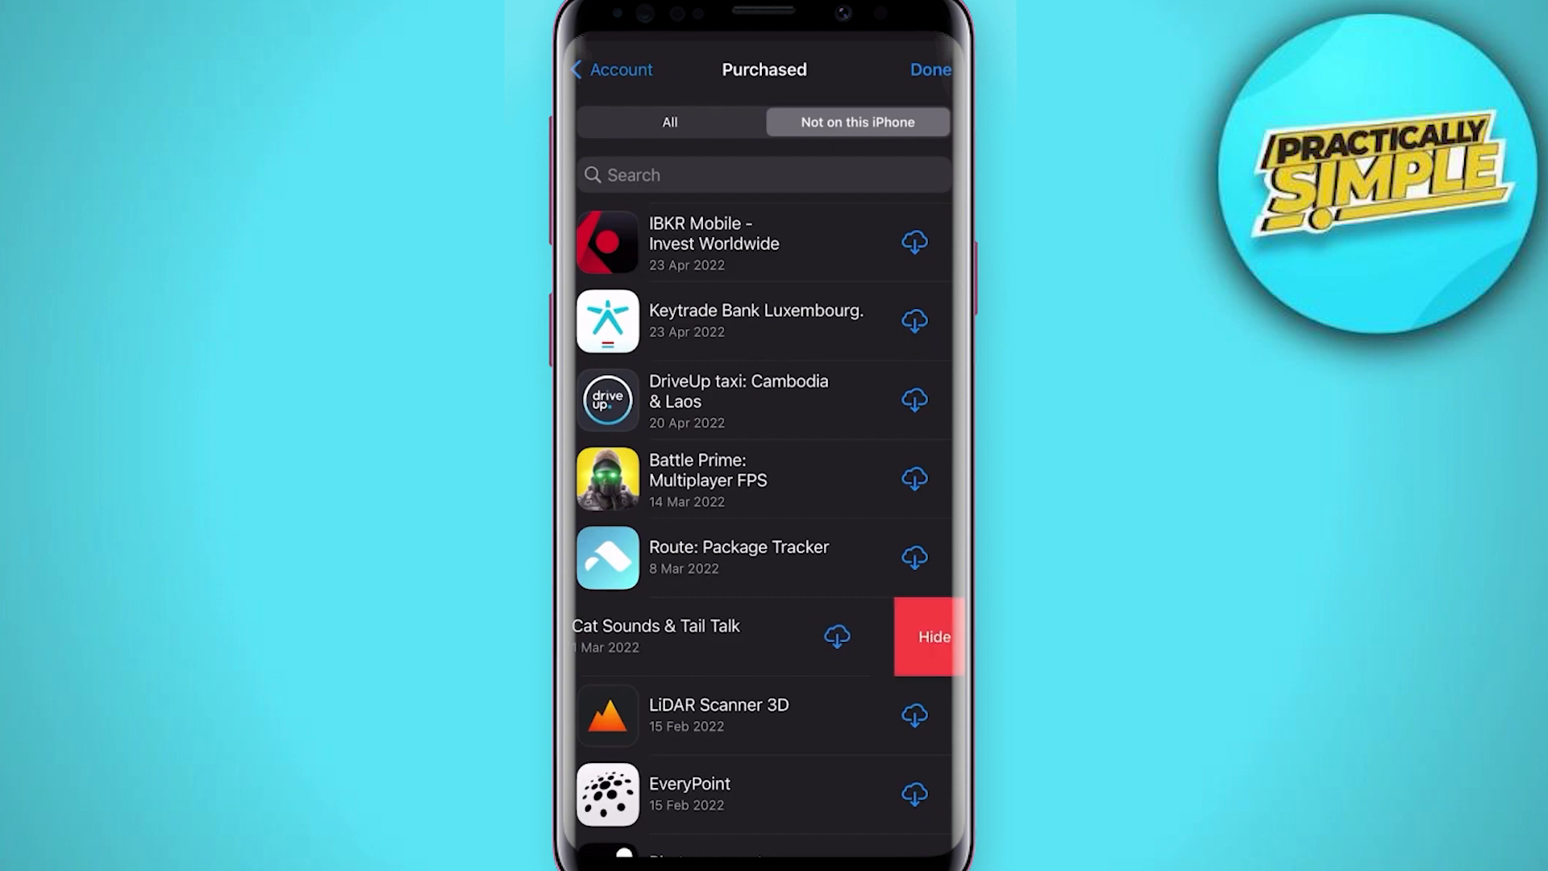
pyautogui.click(669, 123)
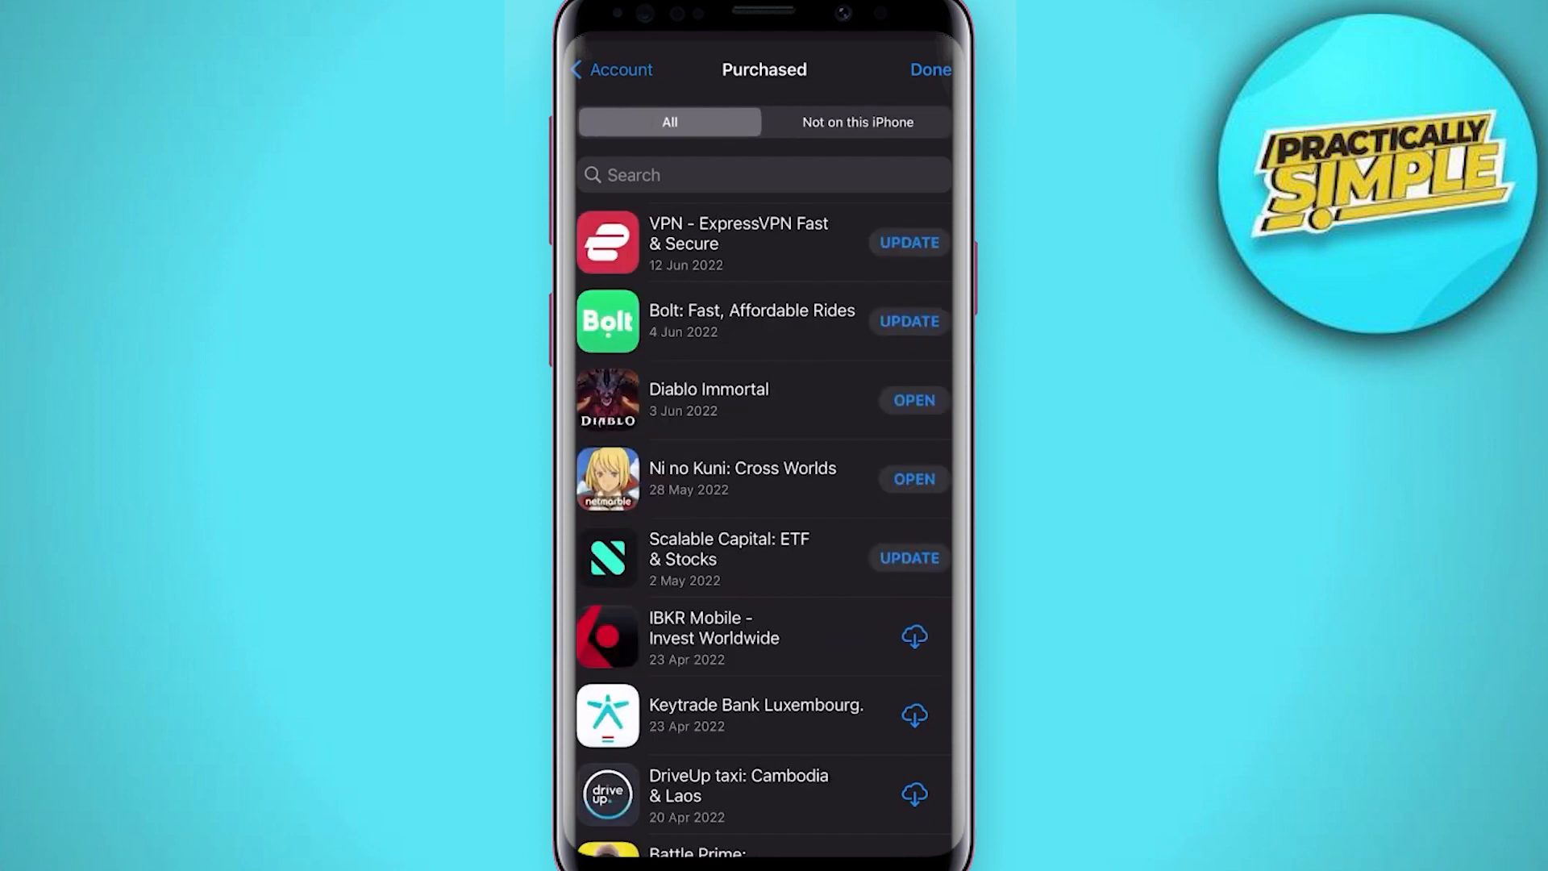
pyautogui.moveTo(839, 714); pyautogui.dragTo(613, 715)
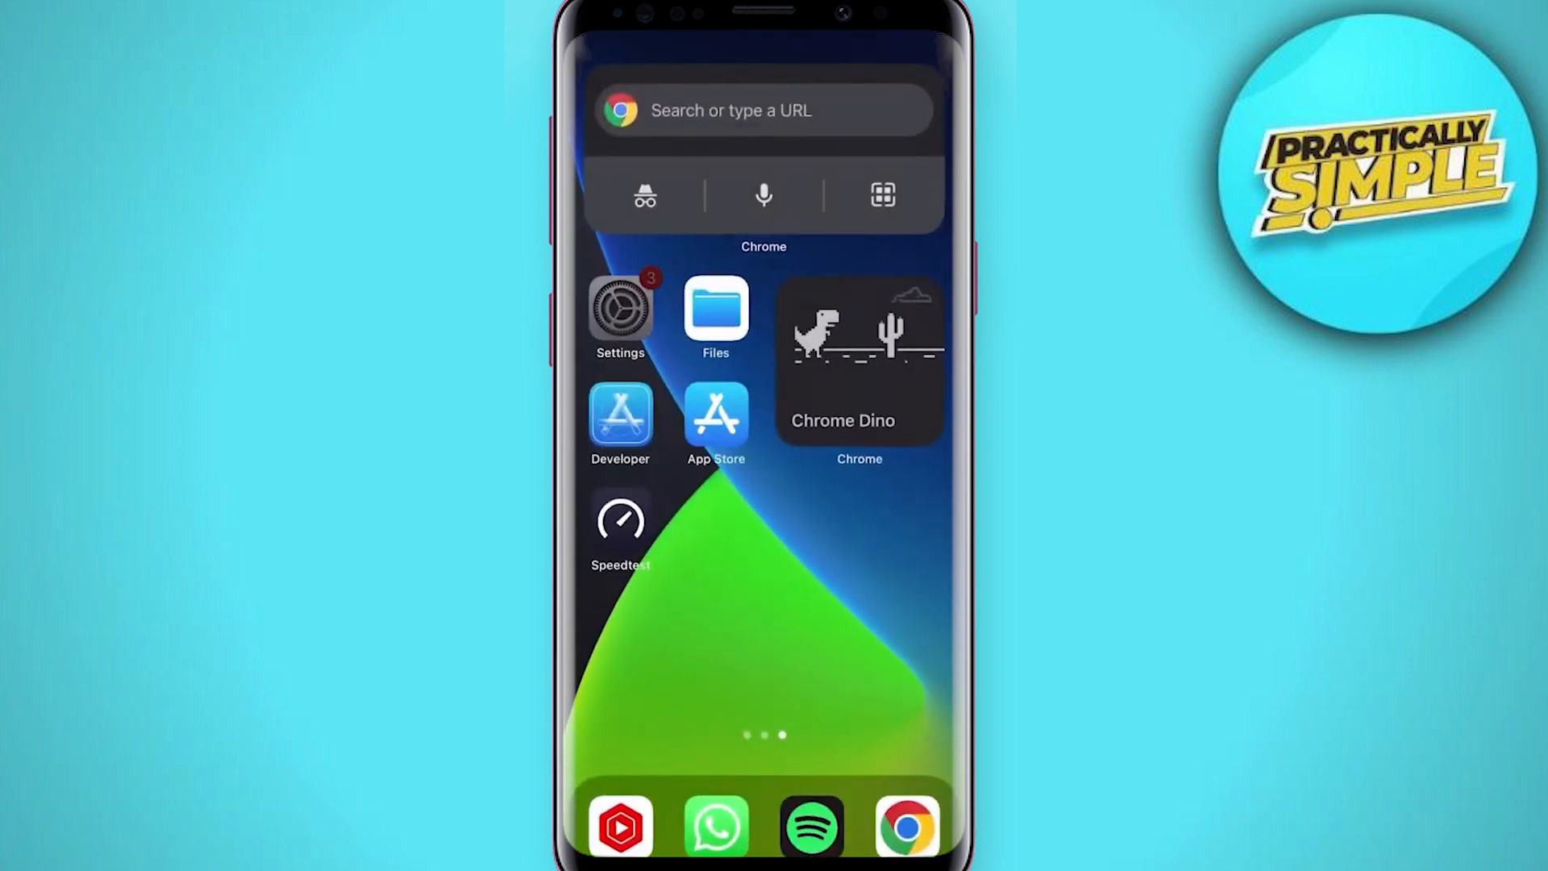
# Step: Through Settings' Apple ID Media & Purchases account, reach Hidden Purchases and unhide Google Photos
pyautogui.click(619, 311)
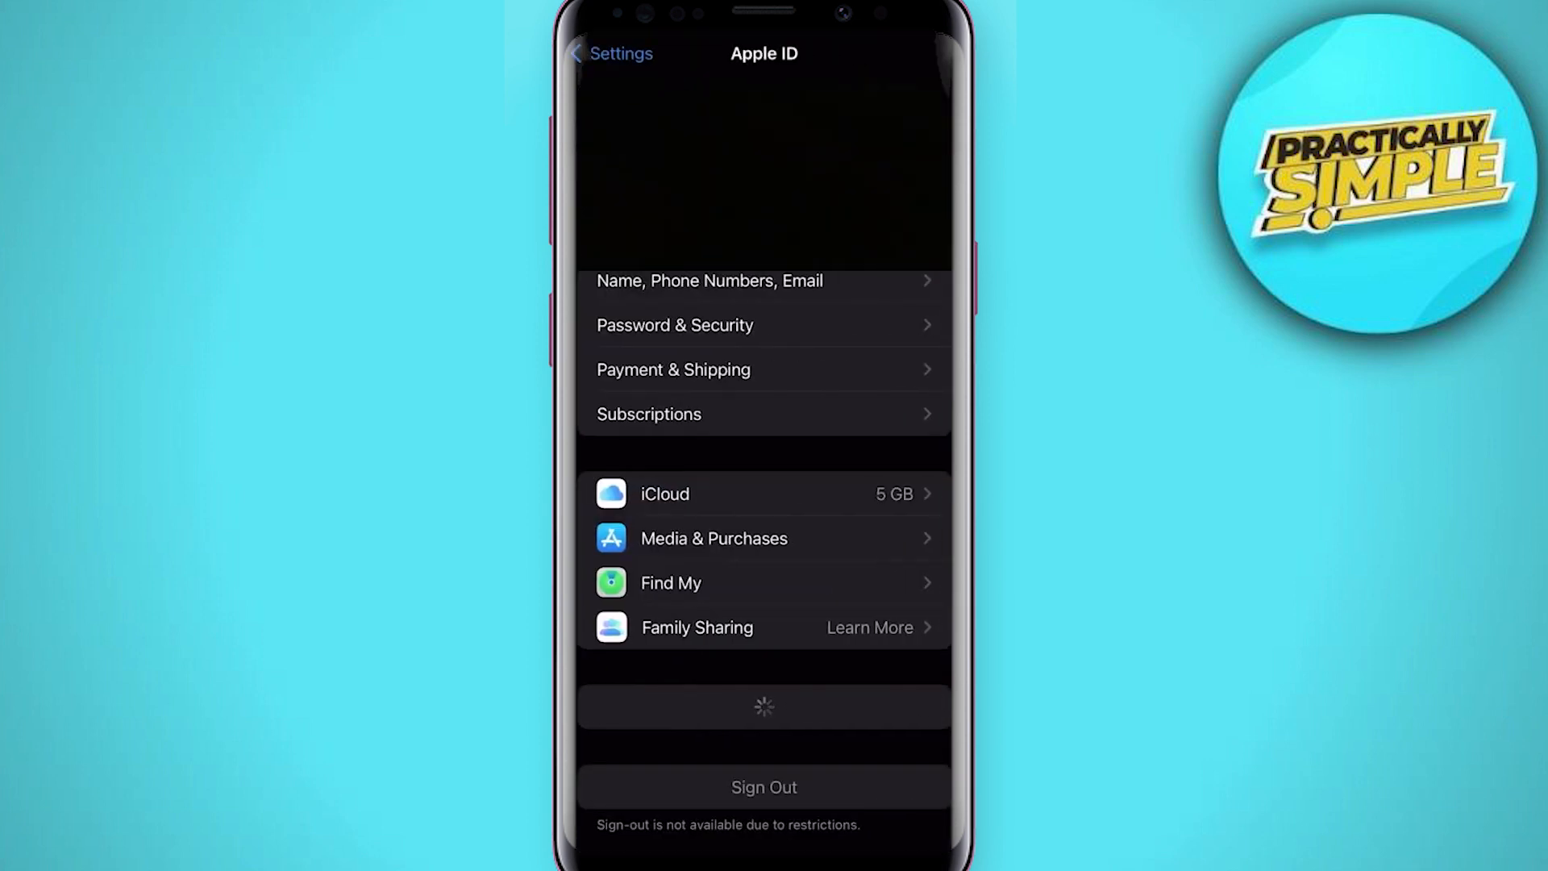
pyautogui.click(765, 787)
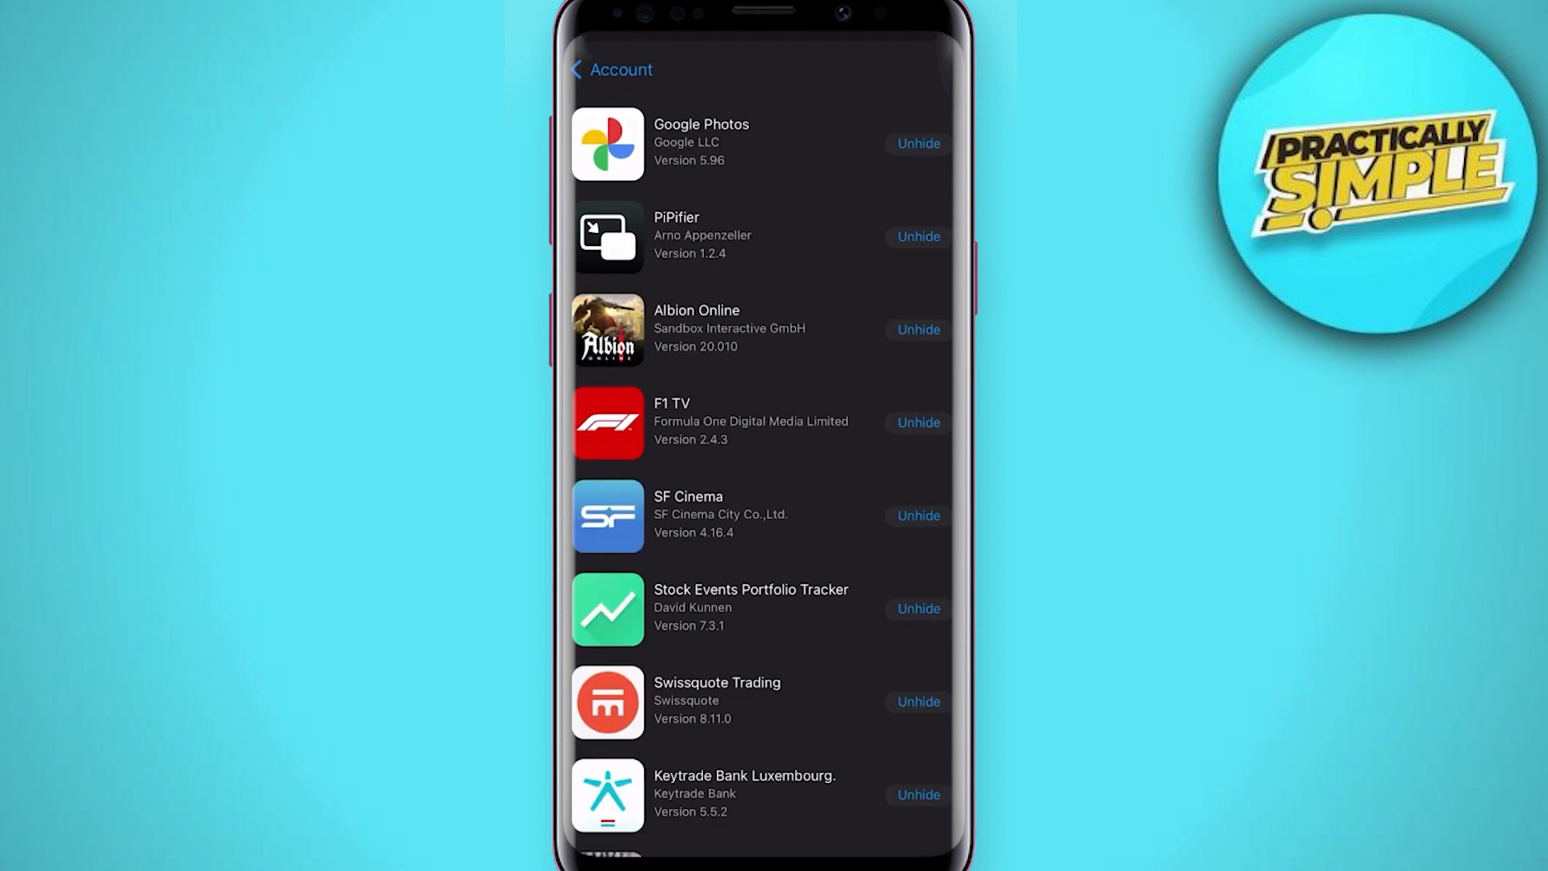
pyautogui.click(917, 142)
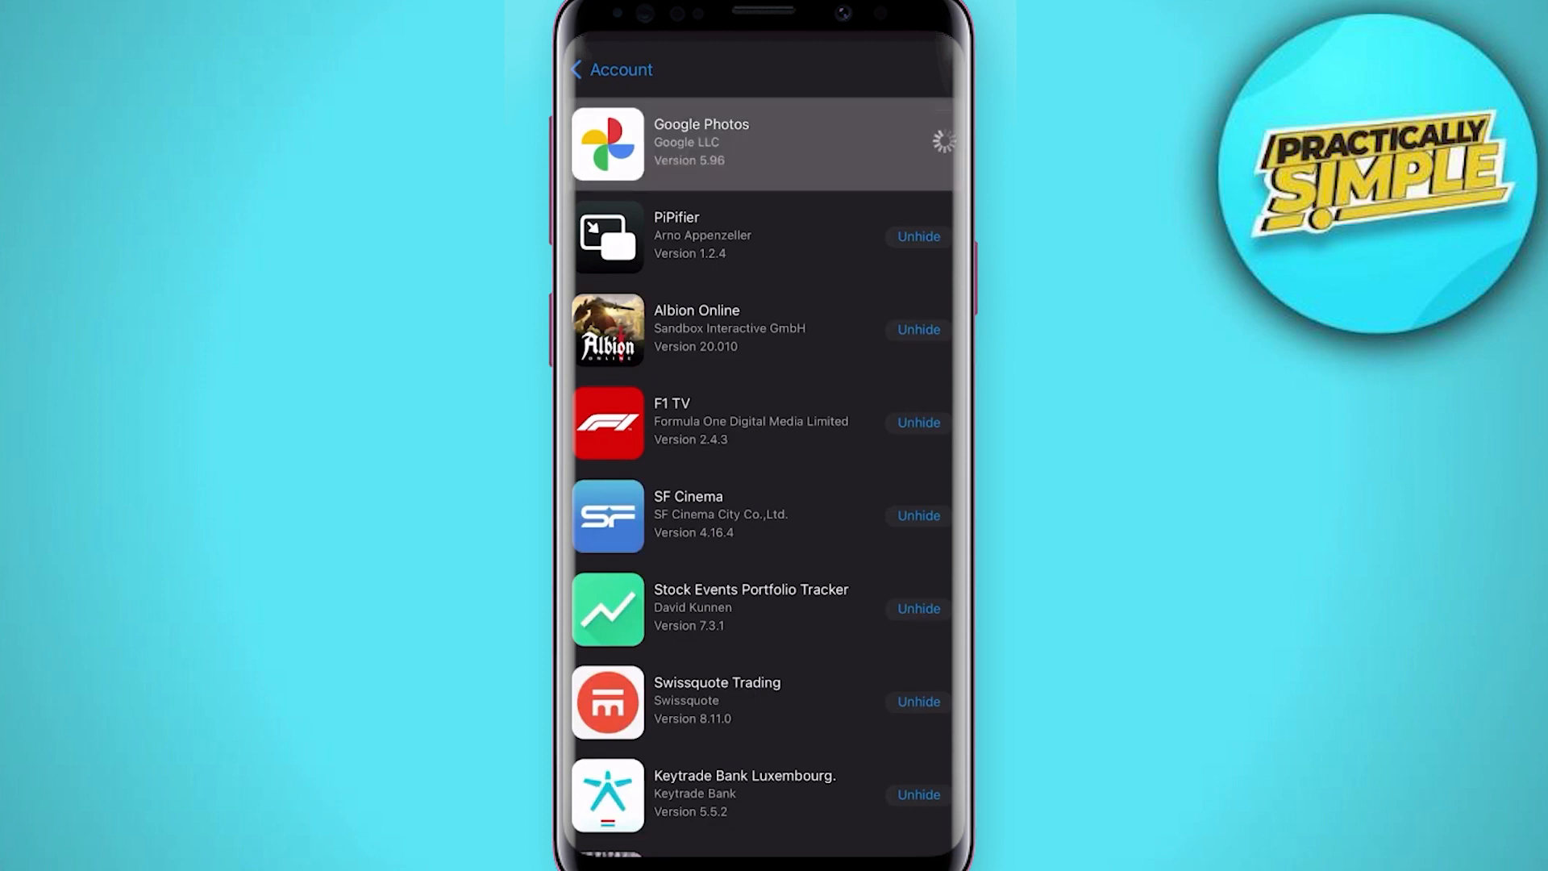